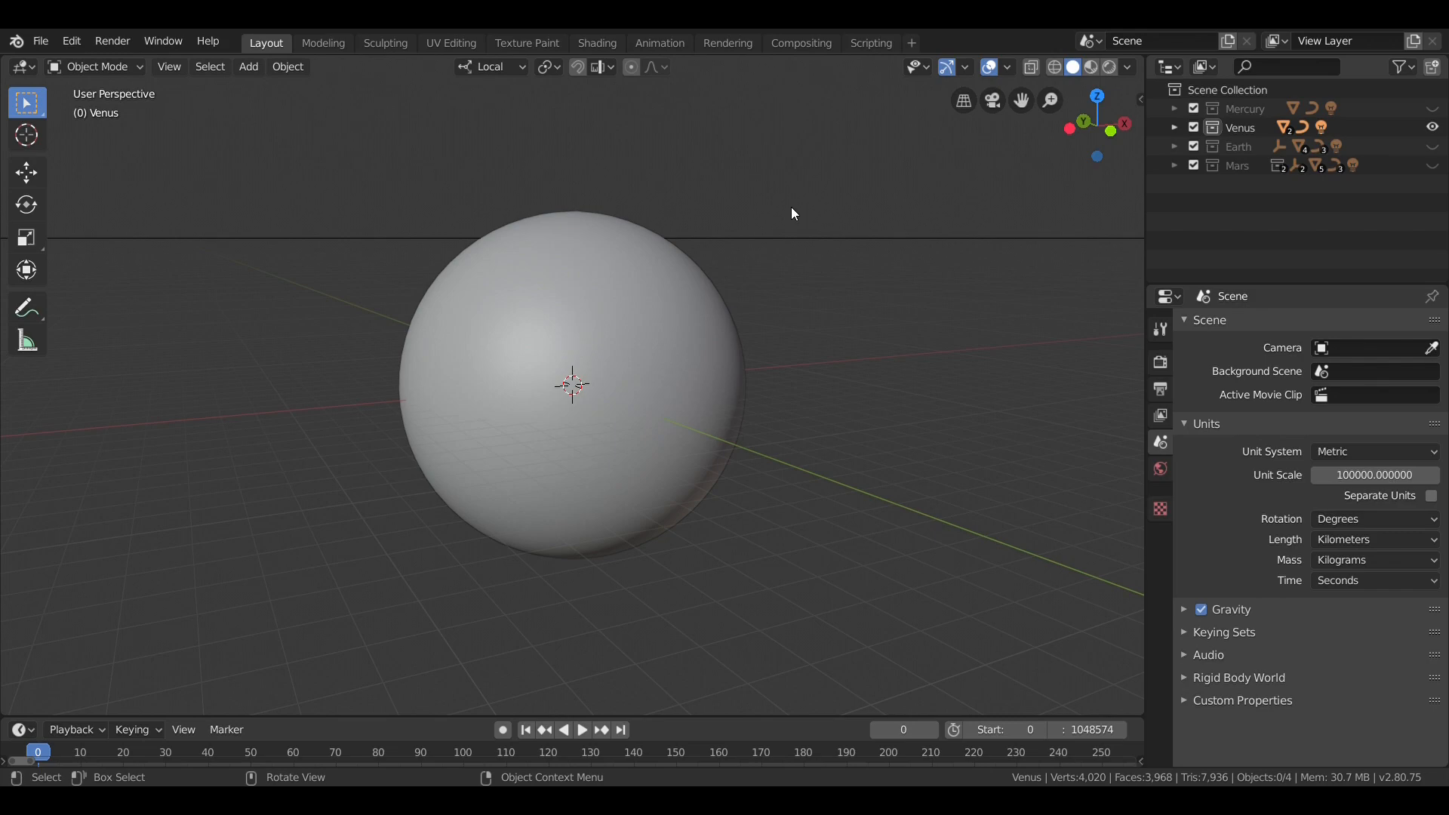
mouse_move(875, 296)
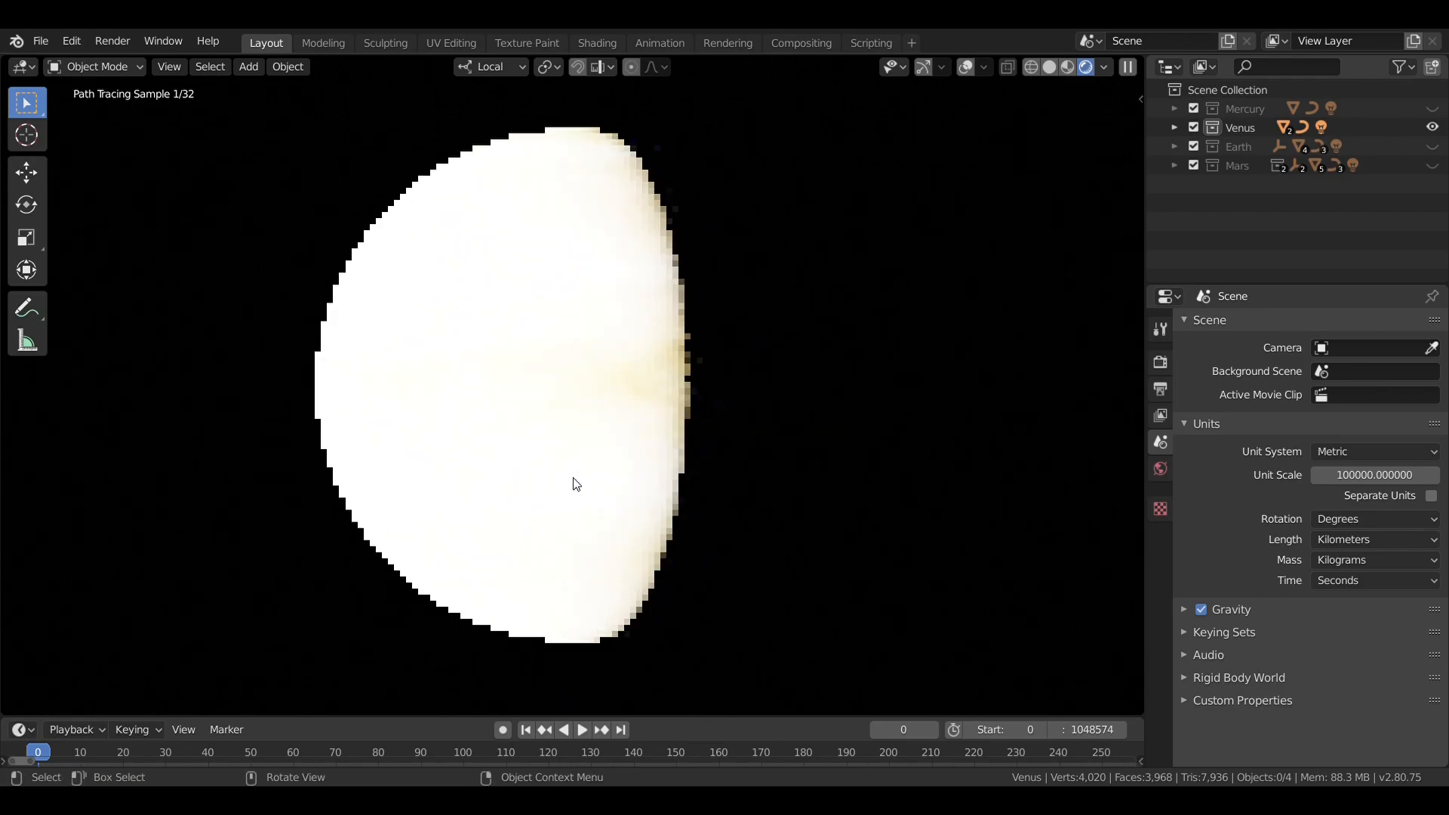
mouse_move(706, 437)
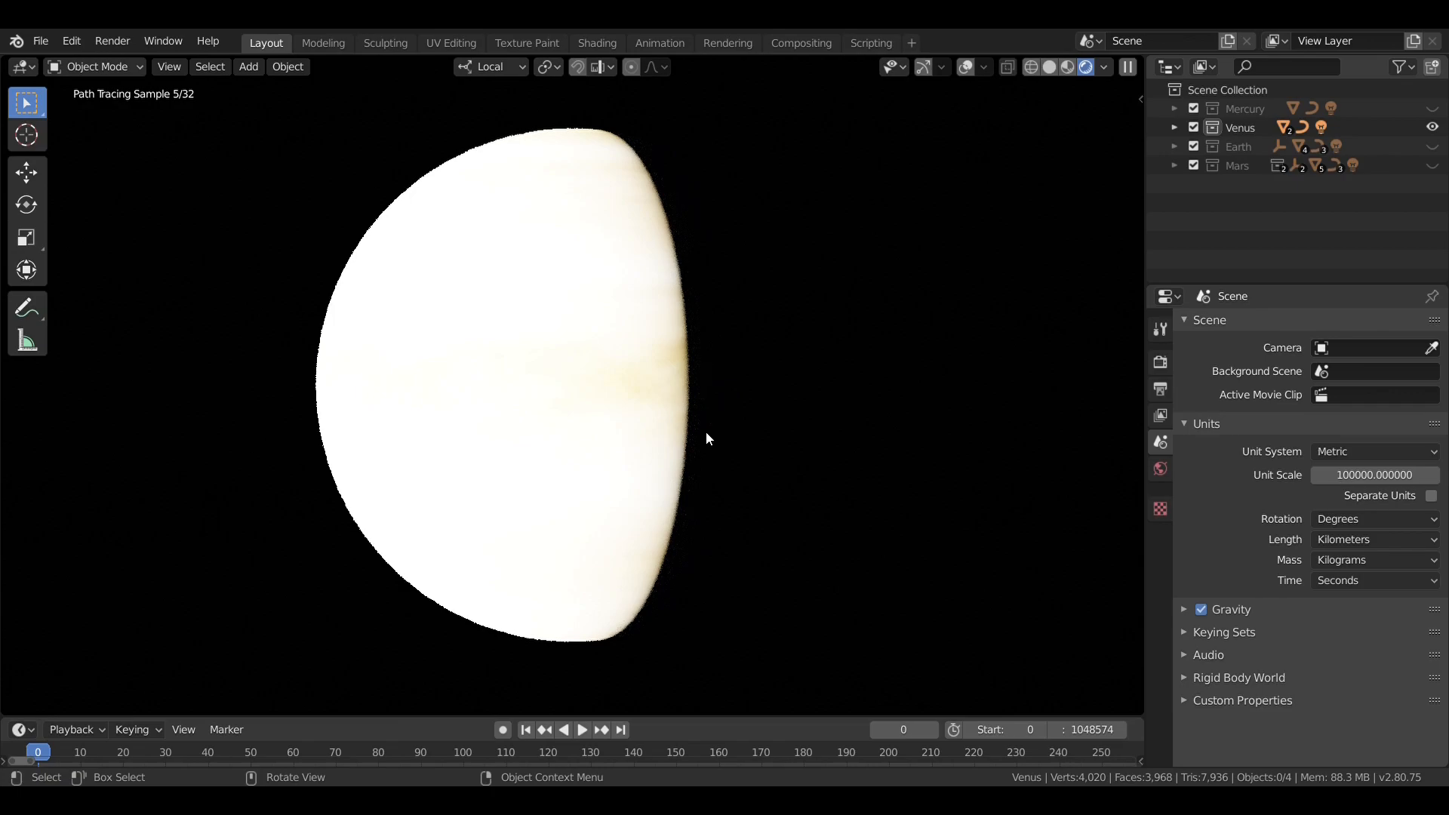
mouse_move(649, 557)
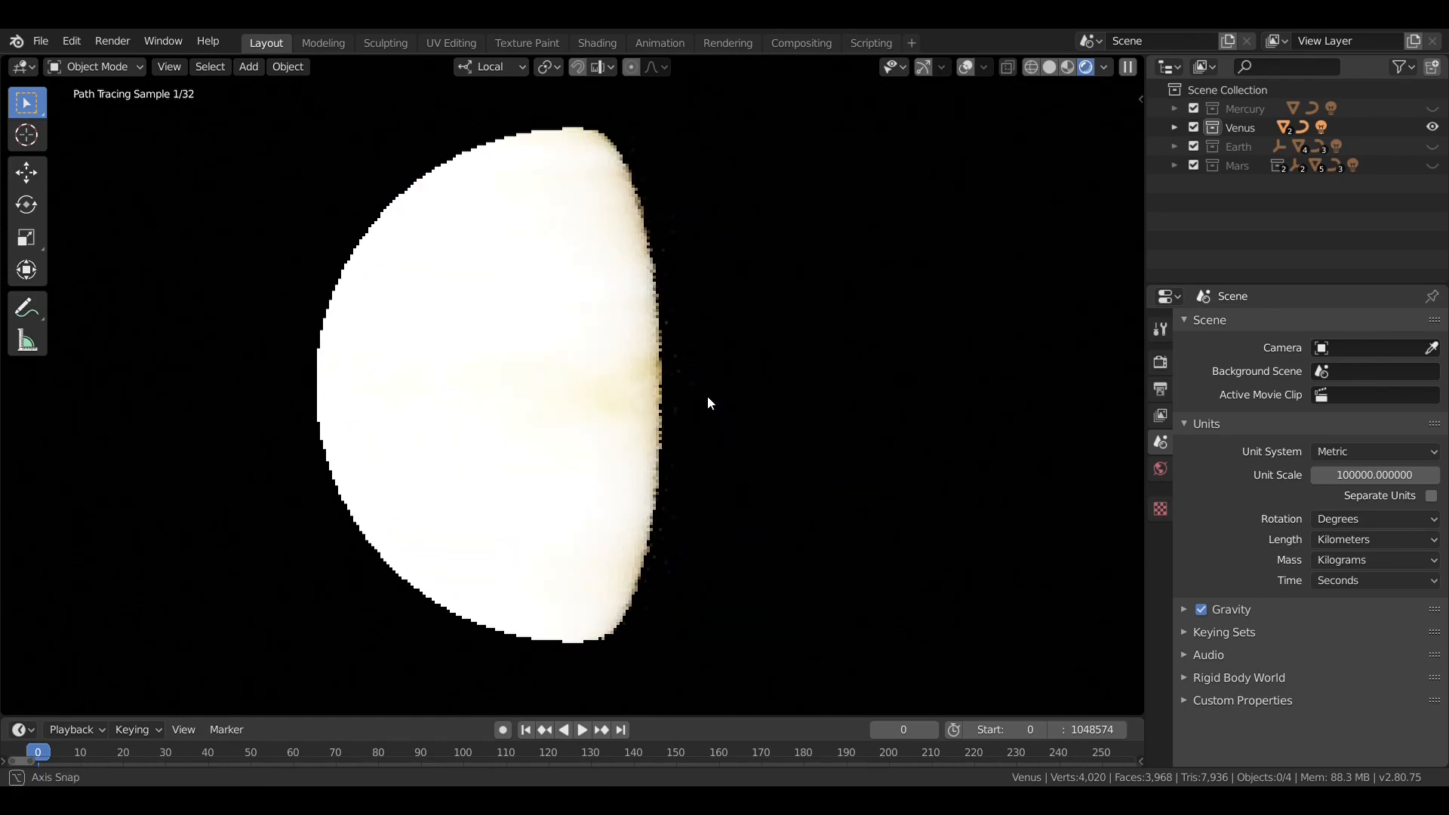
mouse_move(709, 459)
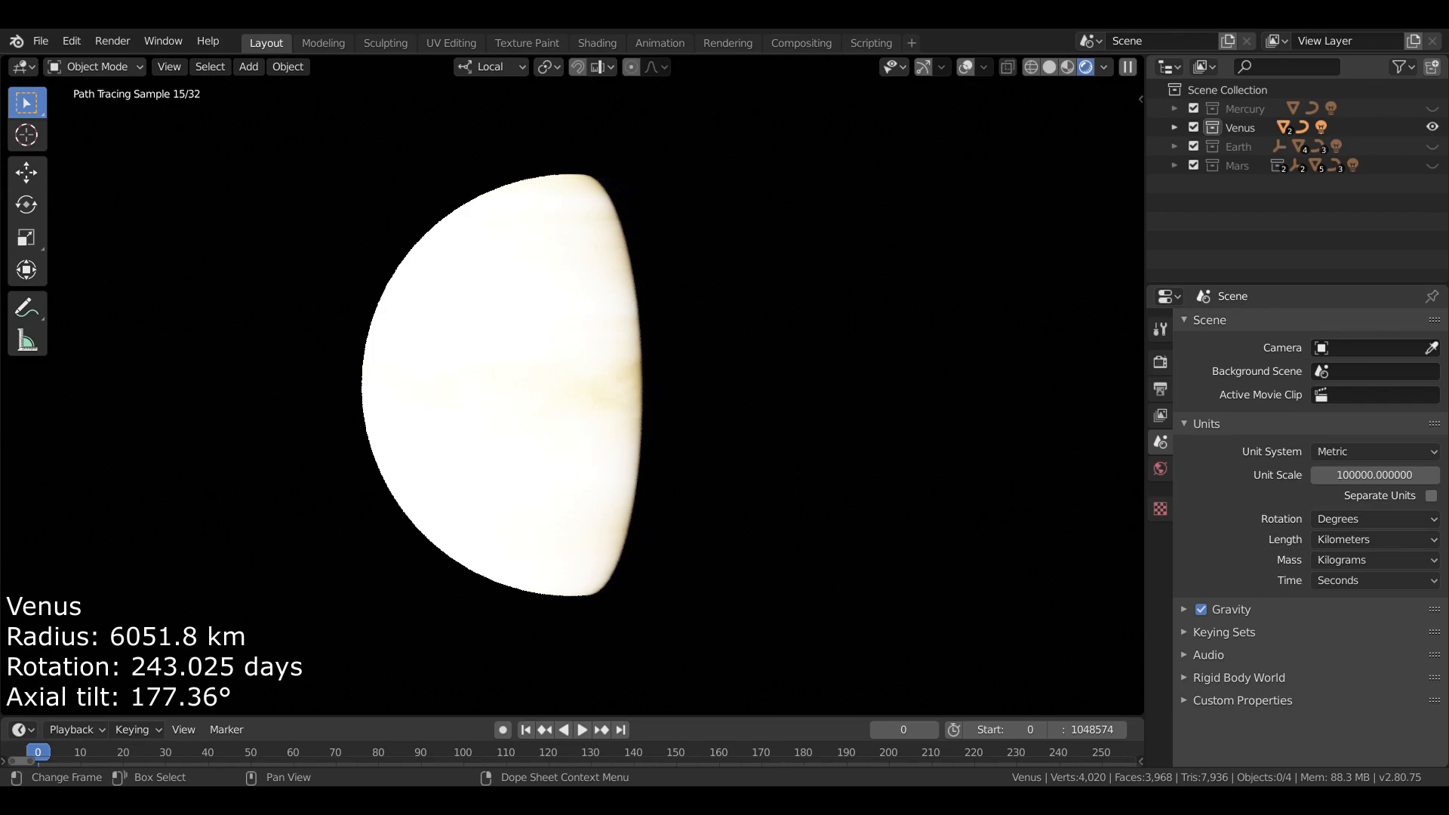
mouse_move(695, 405)
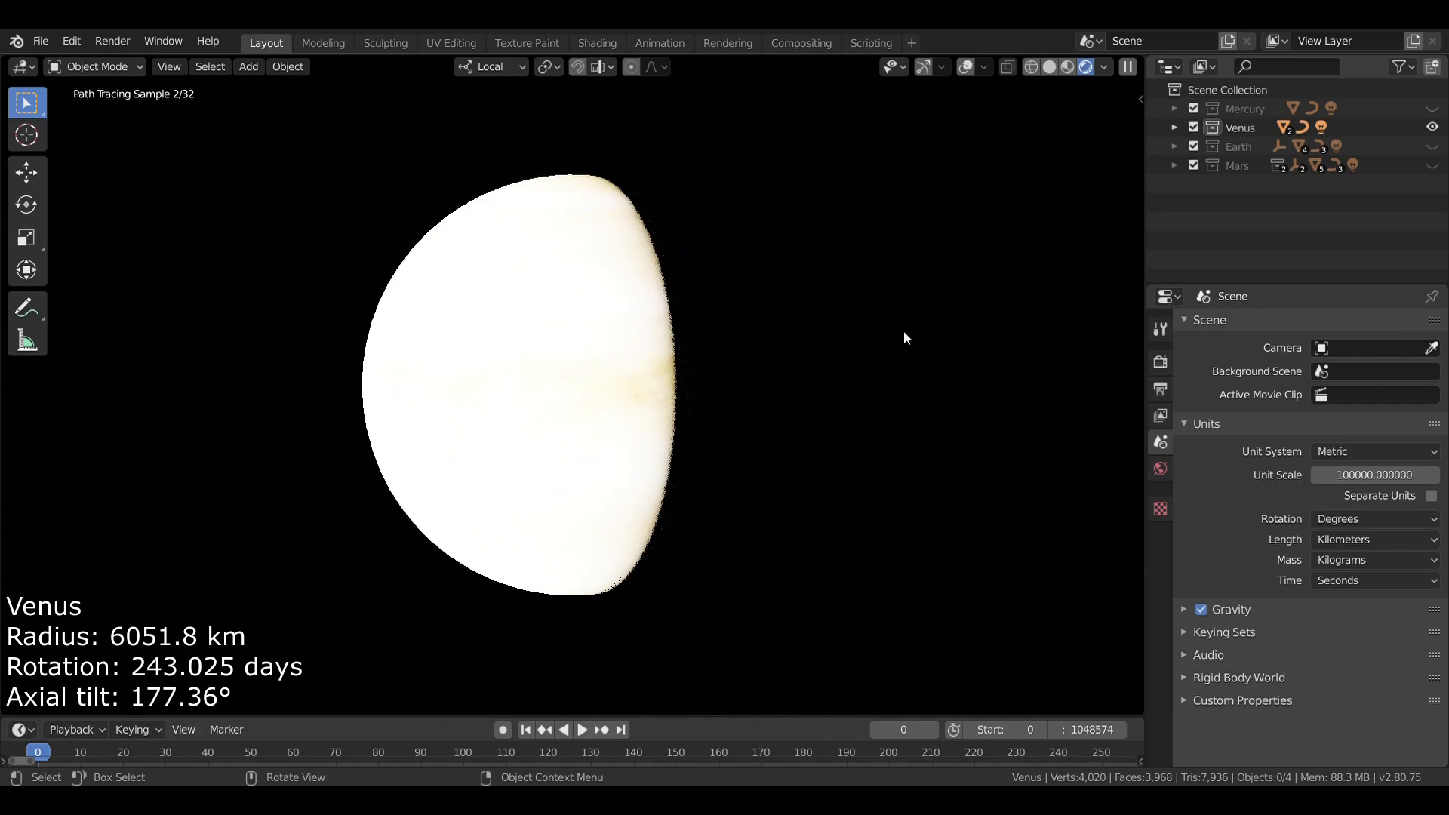
Step: Expand the Venus collection and the Venus object to show Venus.Orbit, Venus.Sun and Venus.Atmo
left_click(1175, 127)
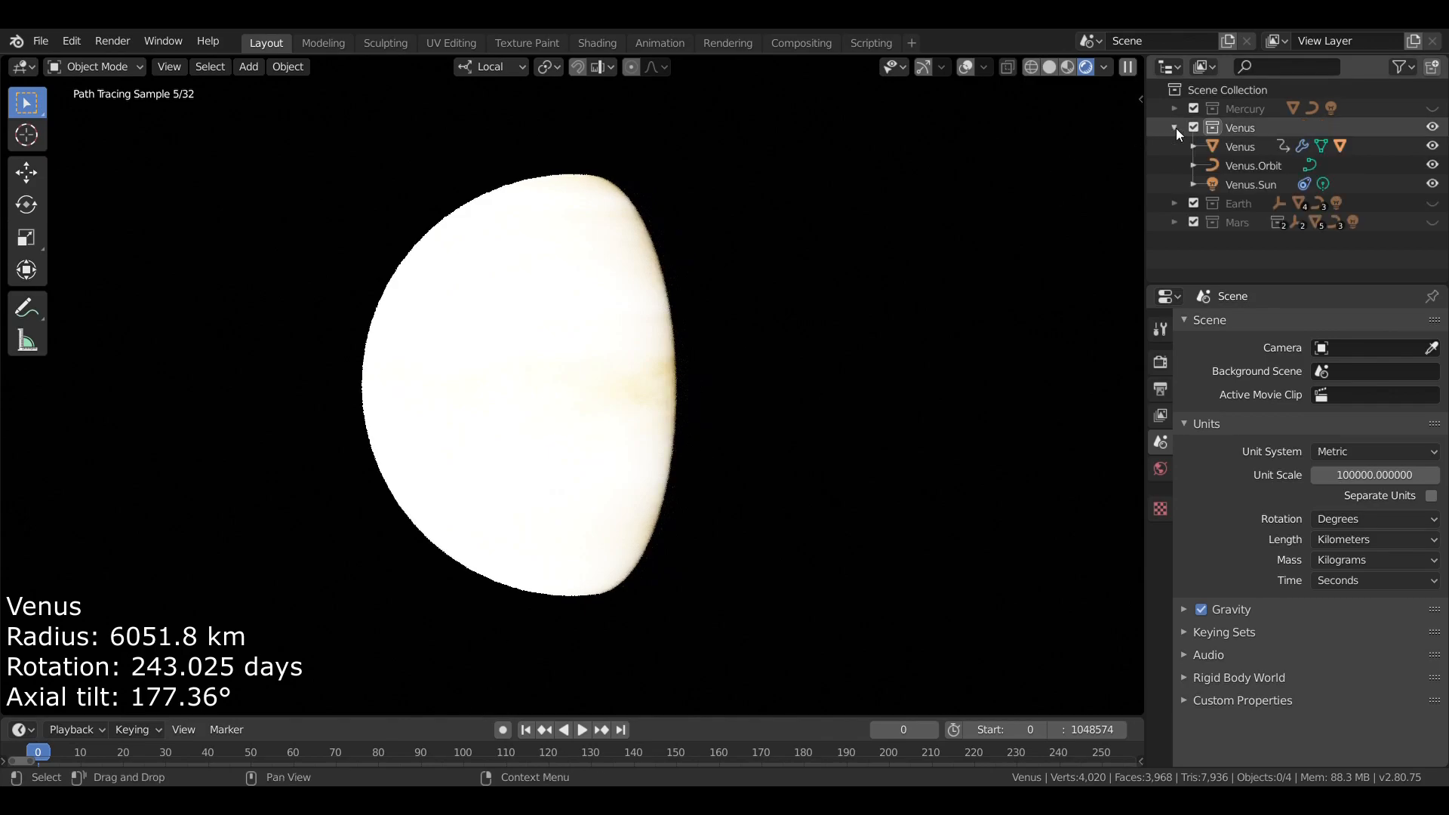
left_click(1191, 146)
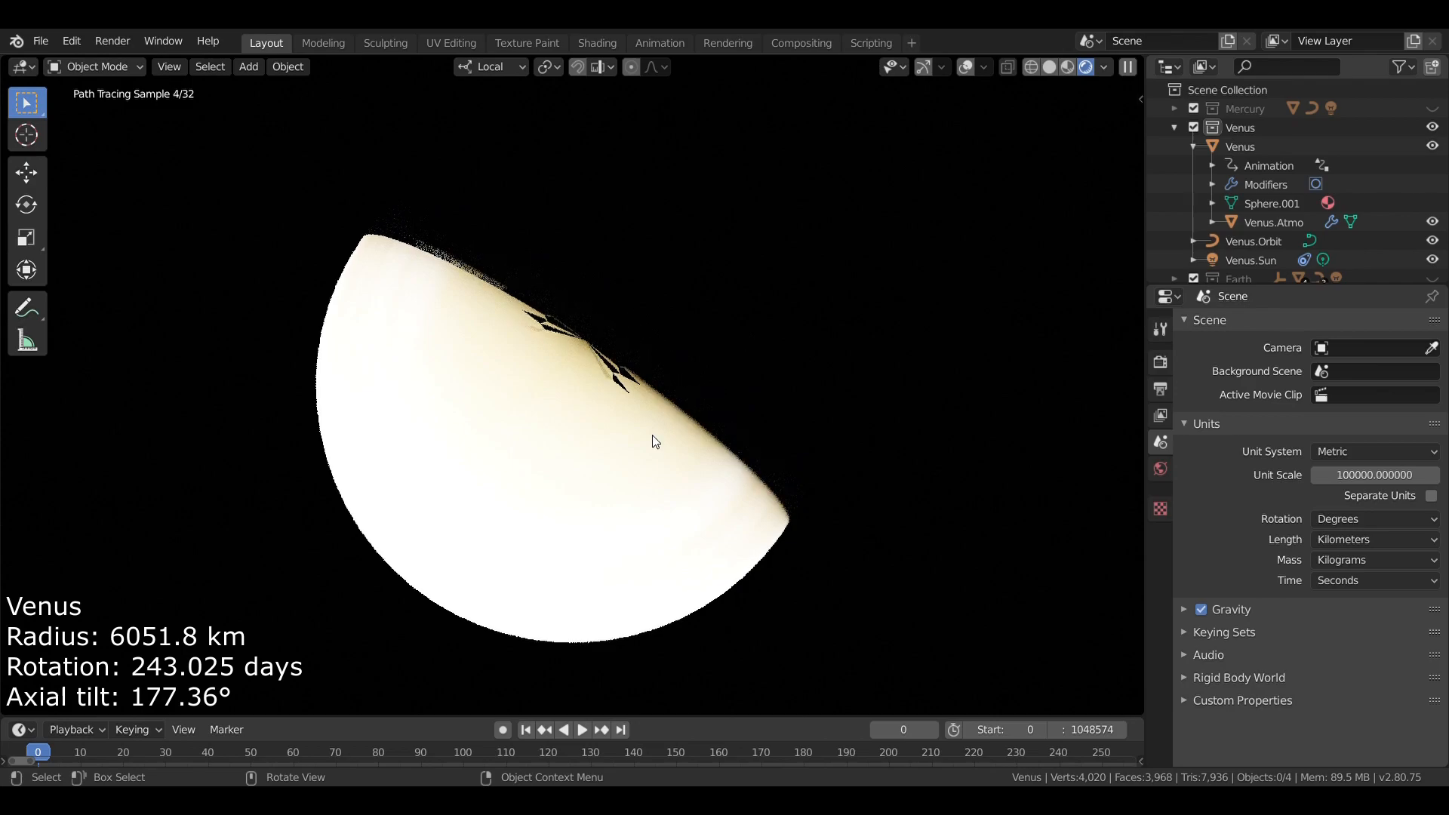
mouse_move(624, 405)
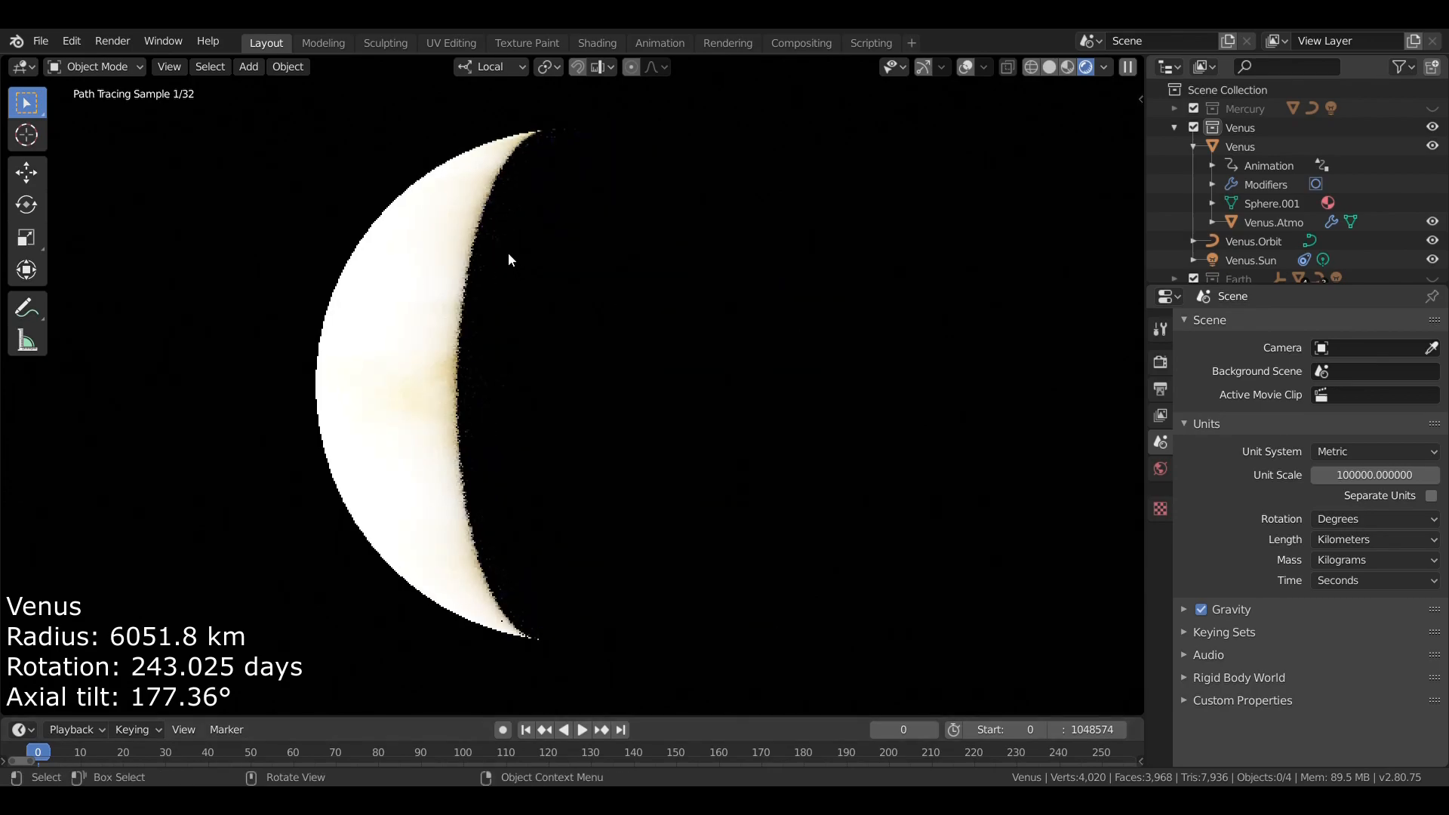
mouse_move(832, 297)
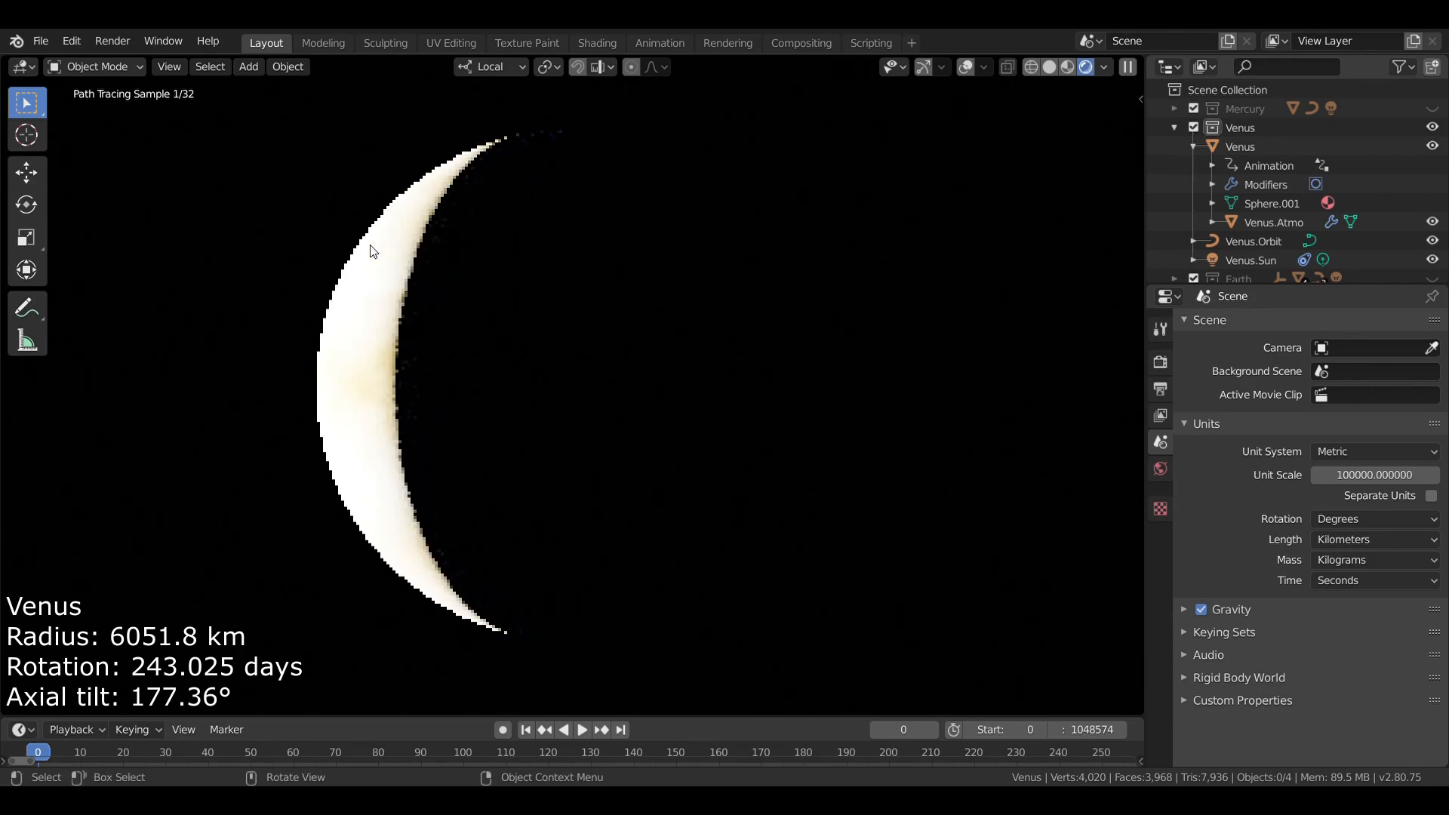
Step: Orbit the viewport back to the side where Venus appears half lit
left_click_drag(370, 249, 726, 262)
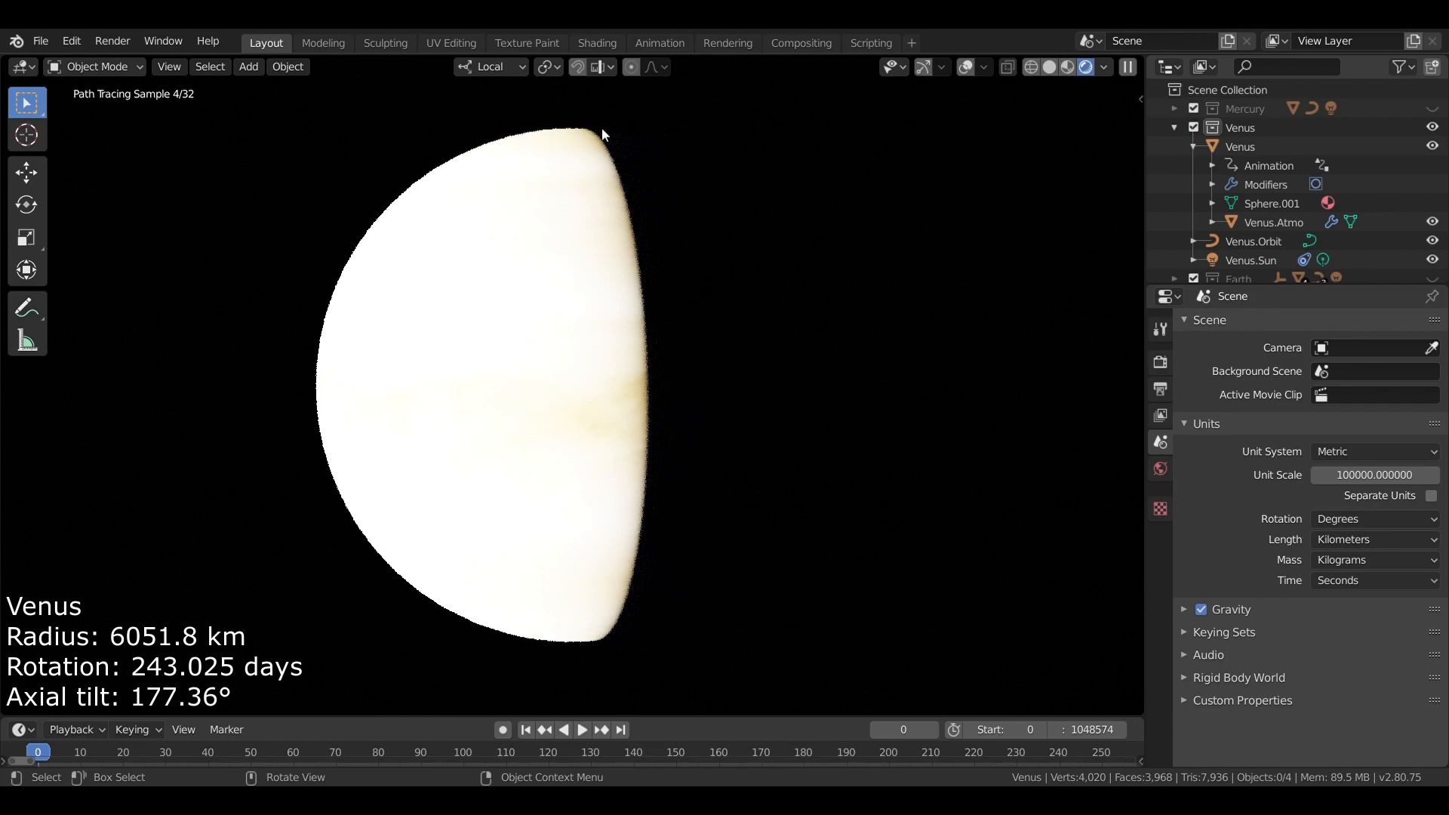
mouse_move(593, 113)
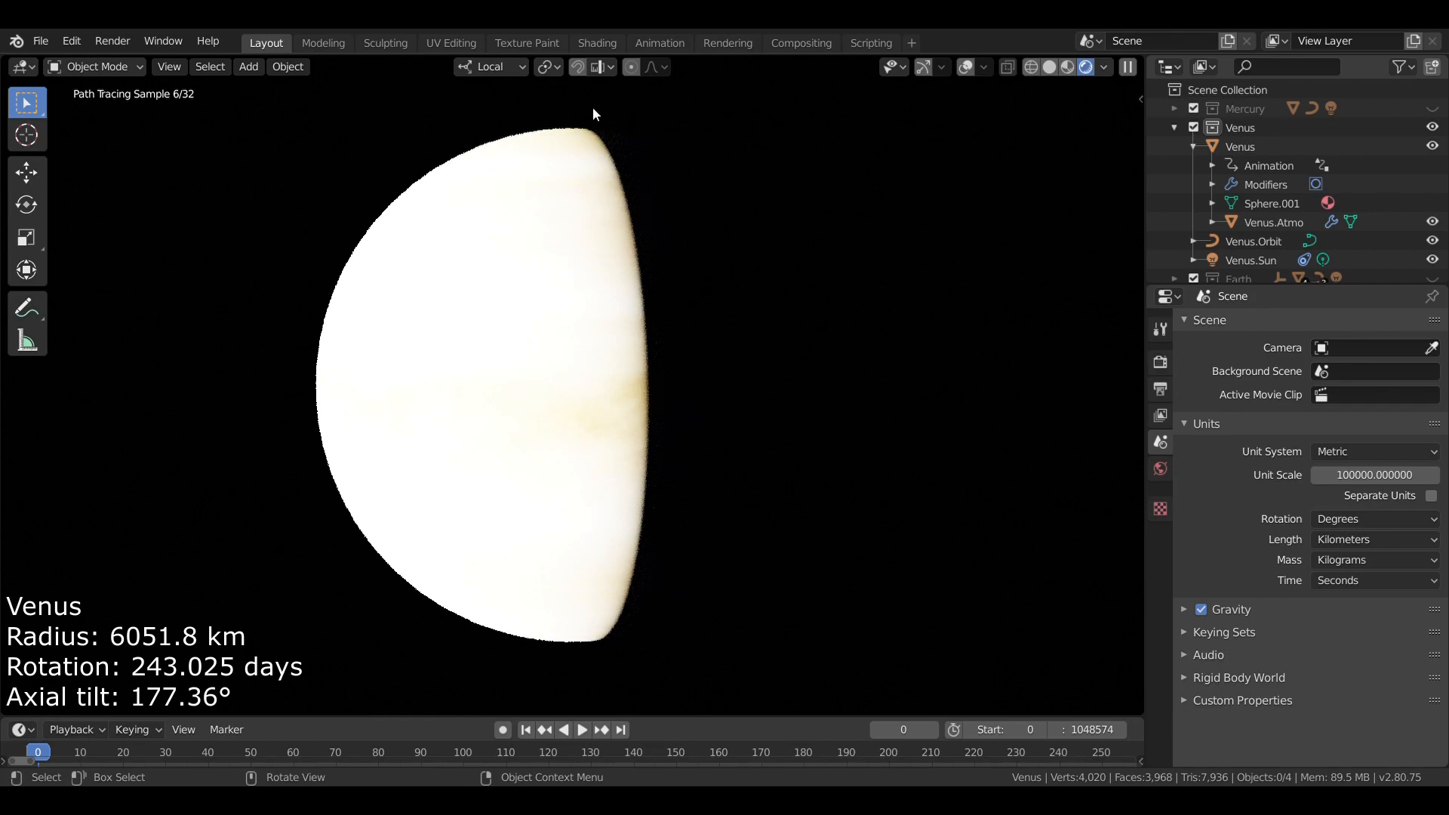
mouse_move(600, 525)
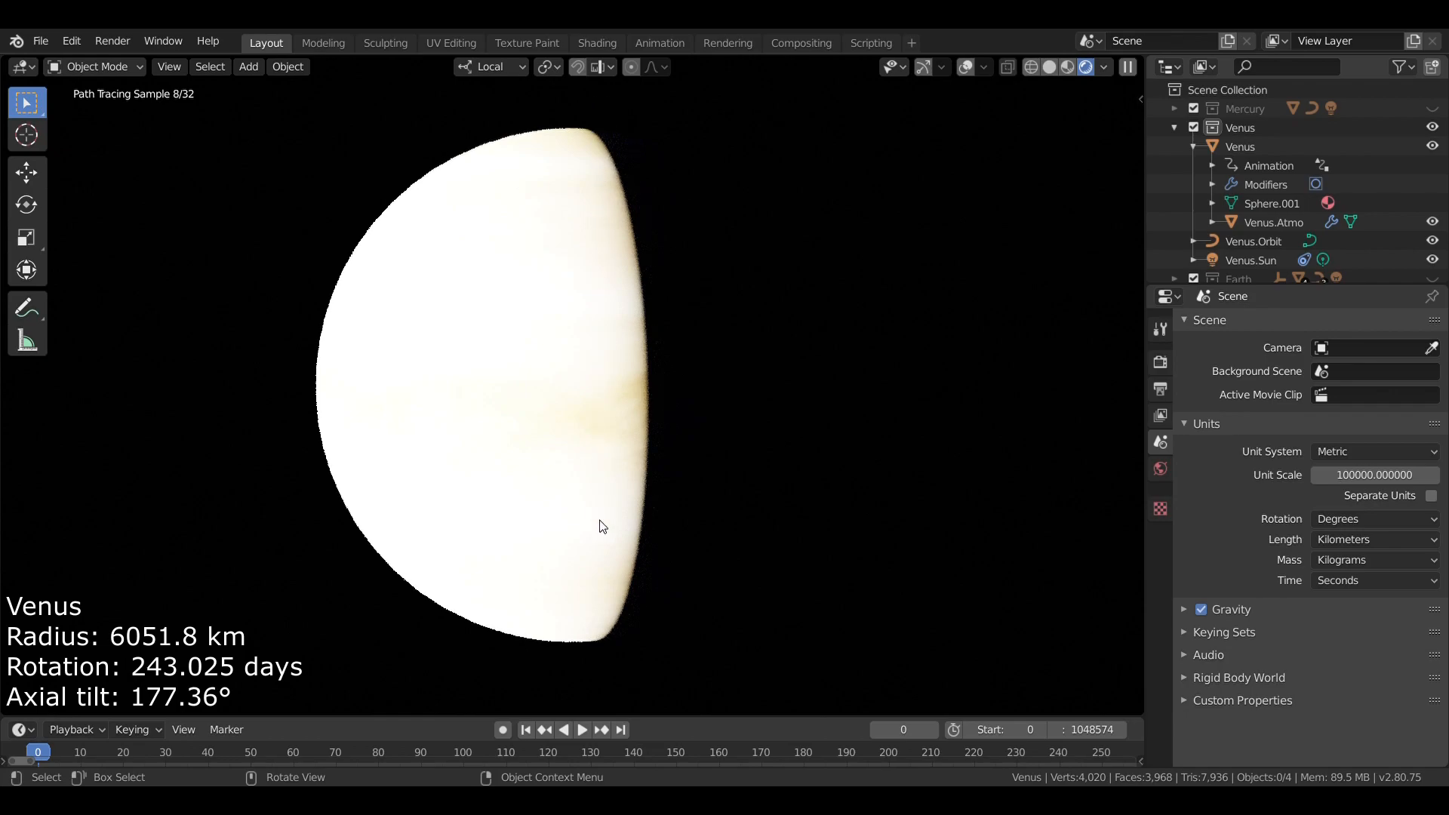
mouse_move(658, 304)
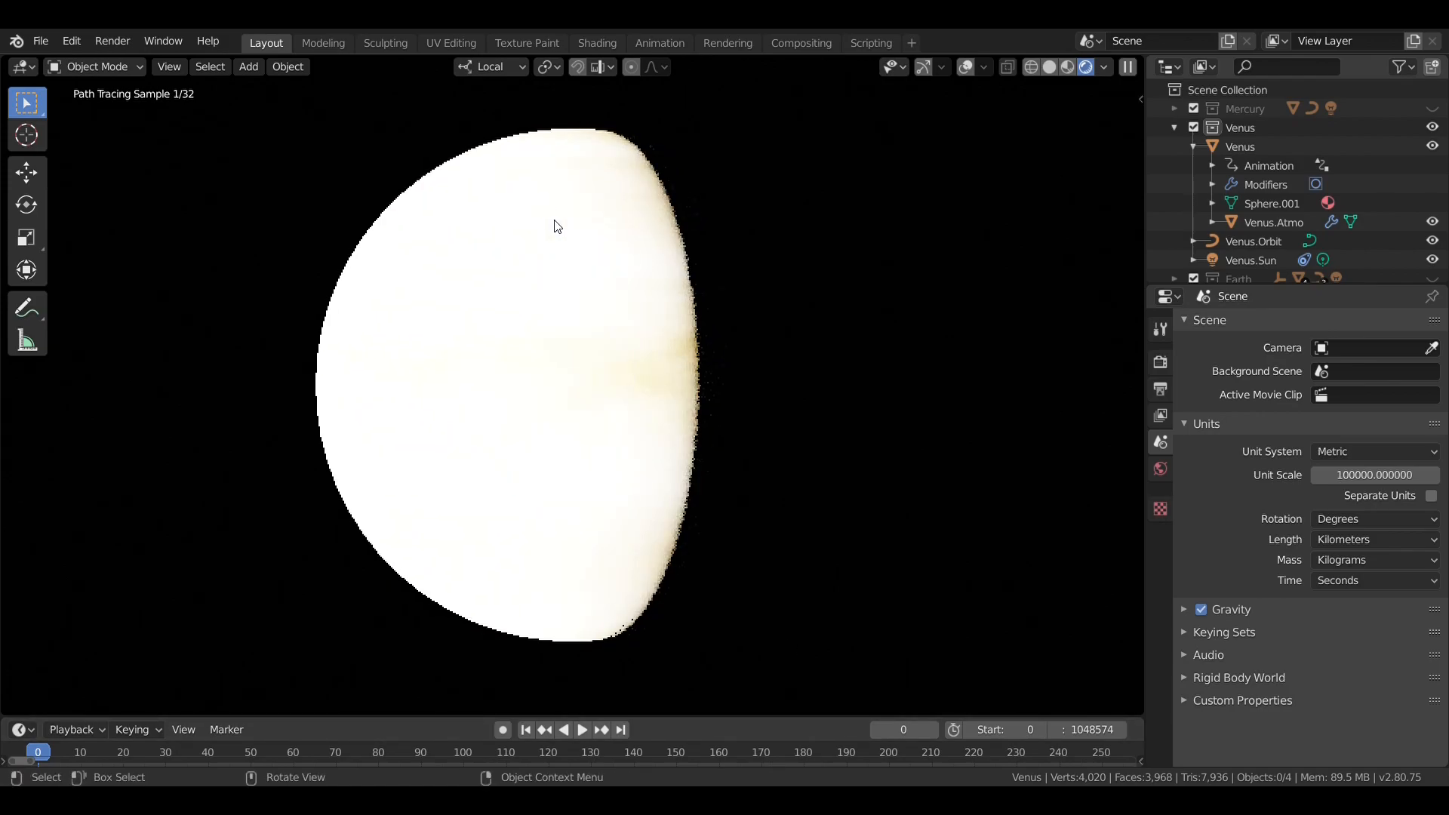
mouse_move(478, 582)
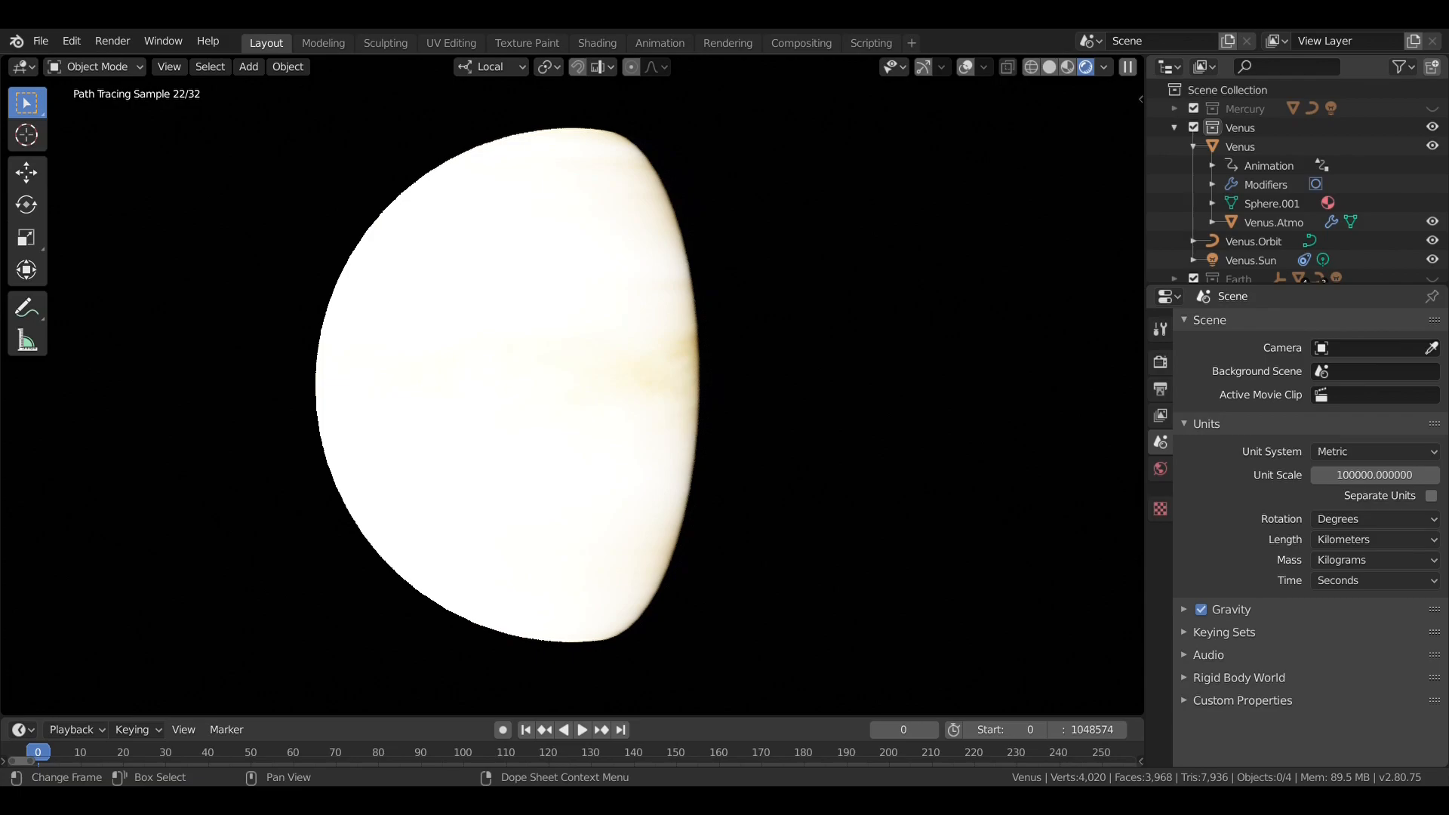
mouse_move(780, 753)
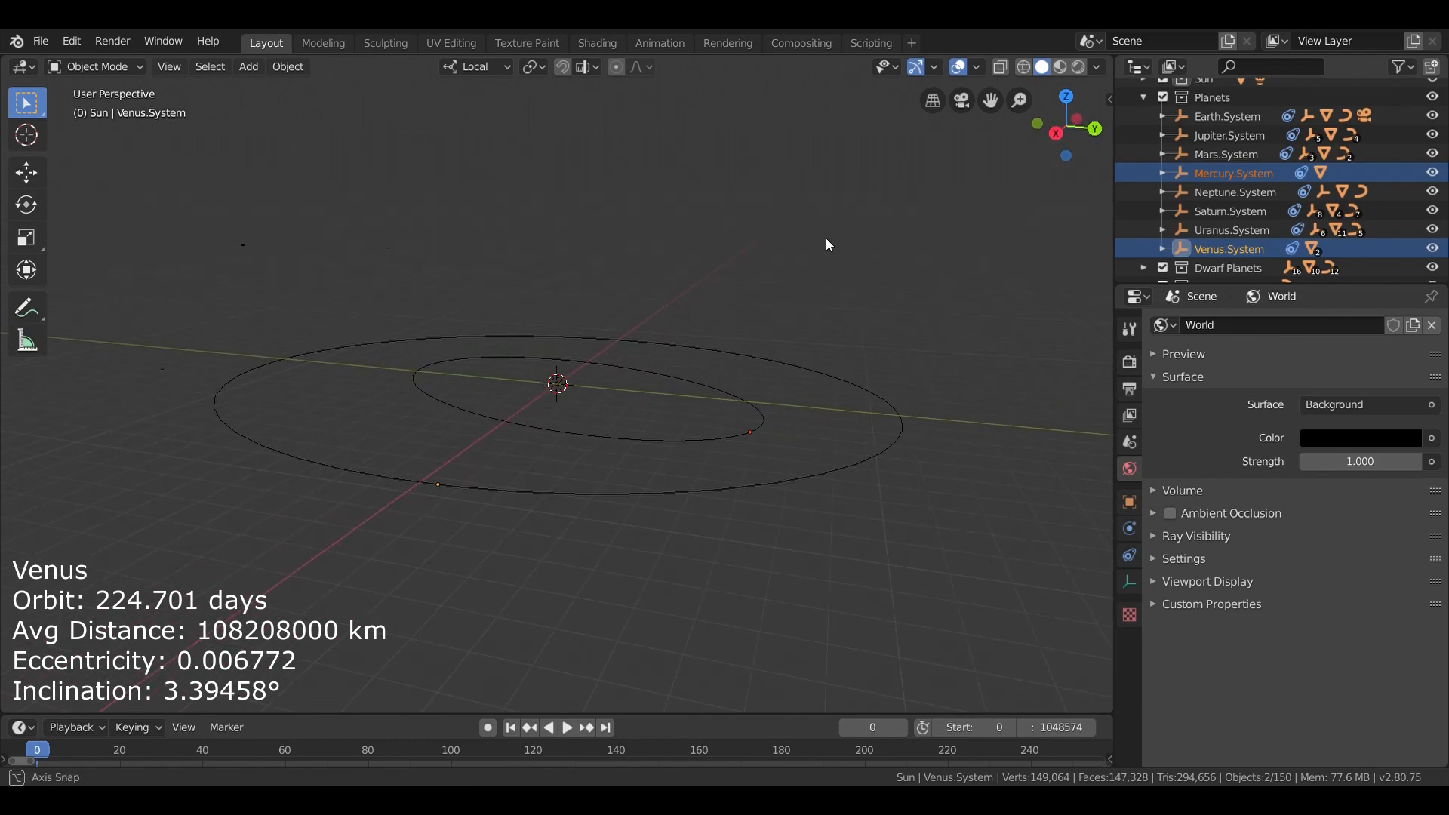
Step: Play the solar system animation so Venus and Mercury travel along their orbit rings
left_click(566, 727)
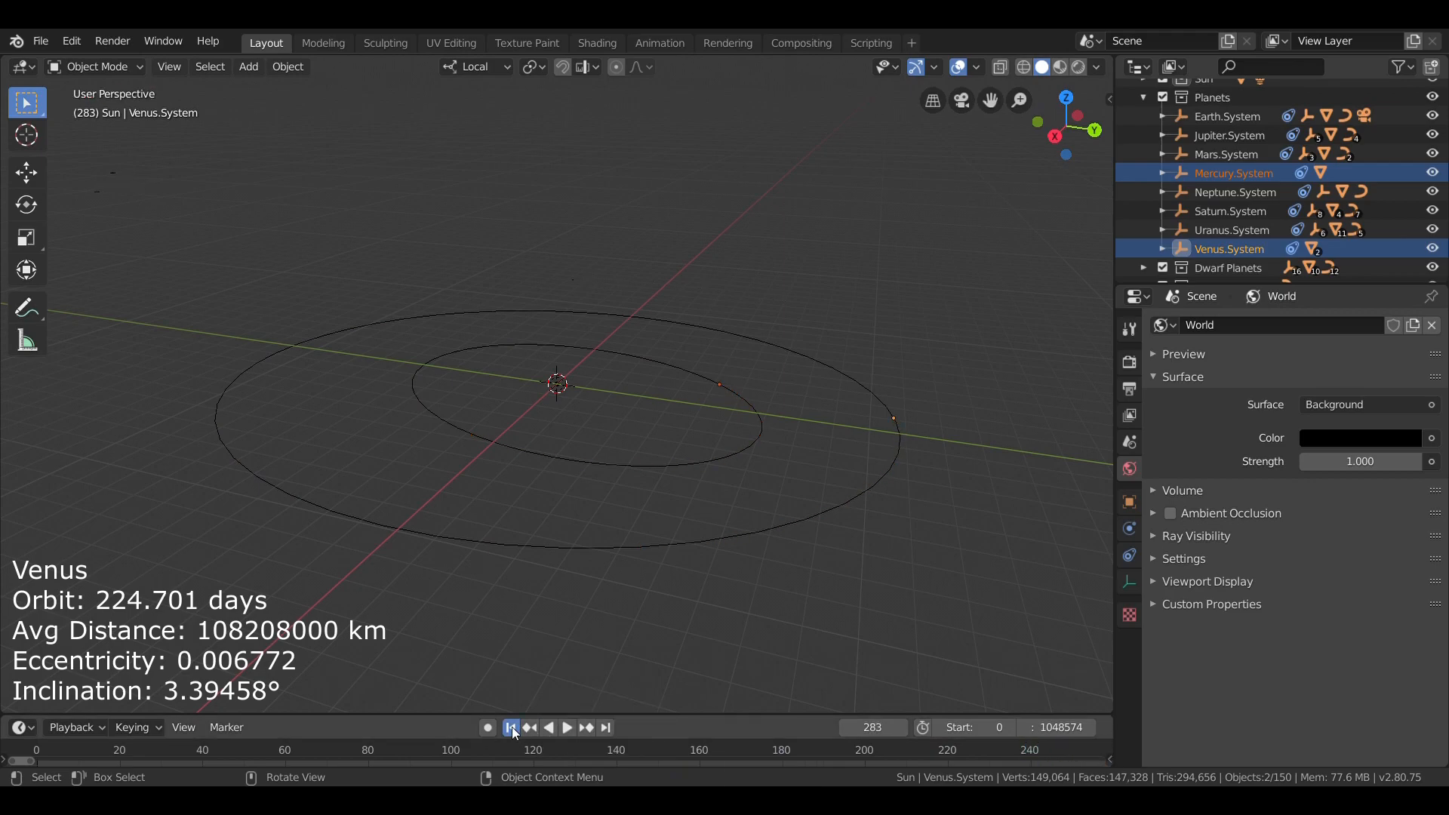
Step: Rewind the orbit animation to frame 0, returning the planets to their start positions
left_click(508, 727)
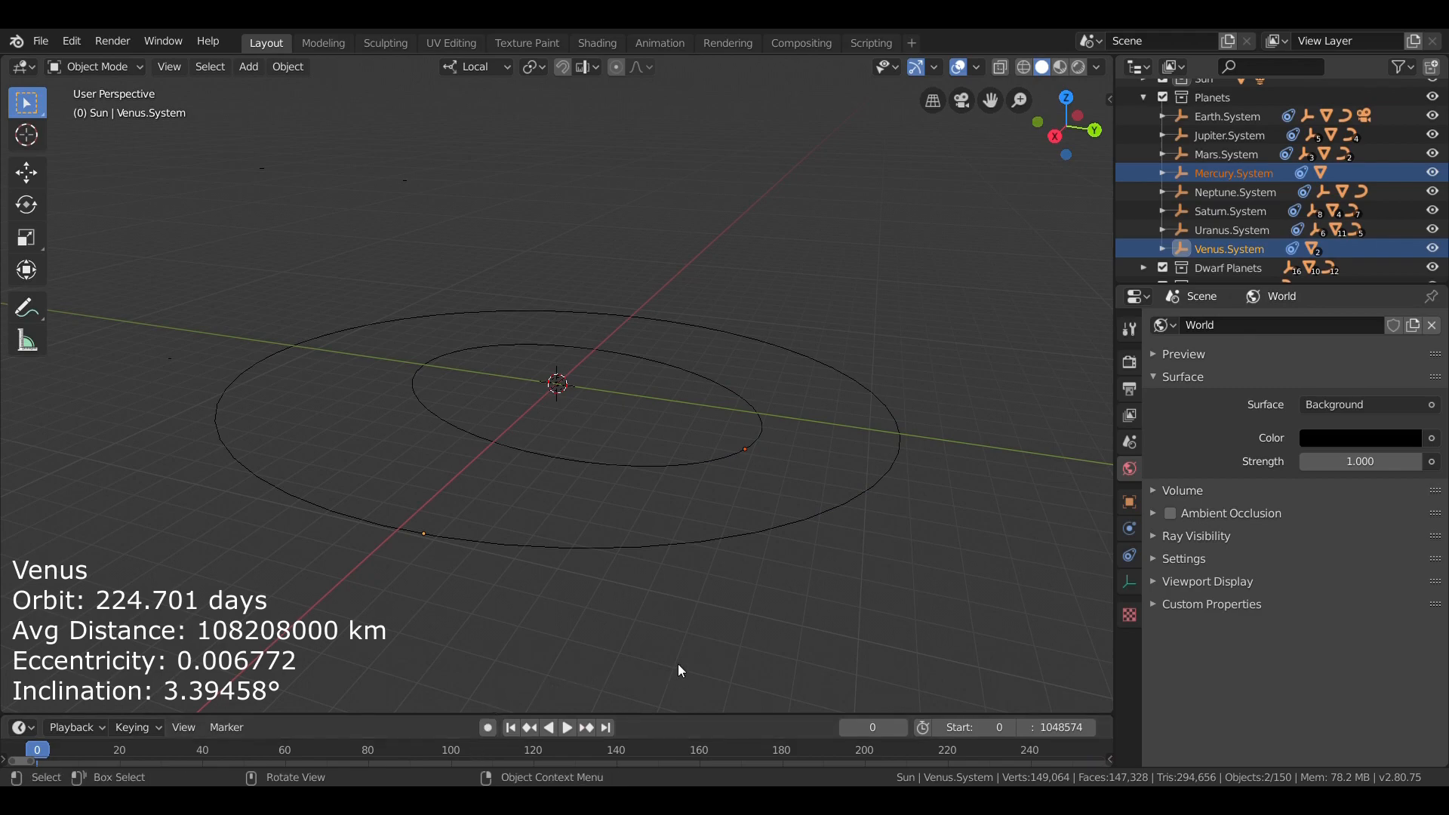
mouse_move(735, 471)
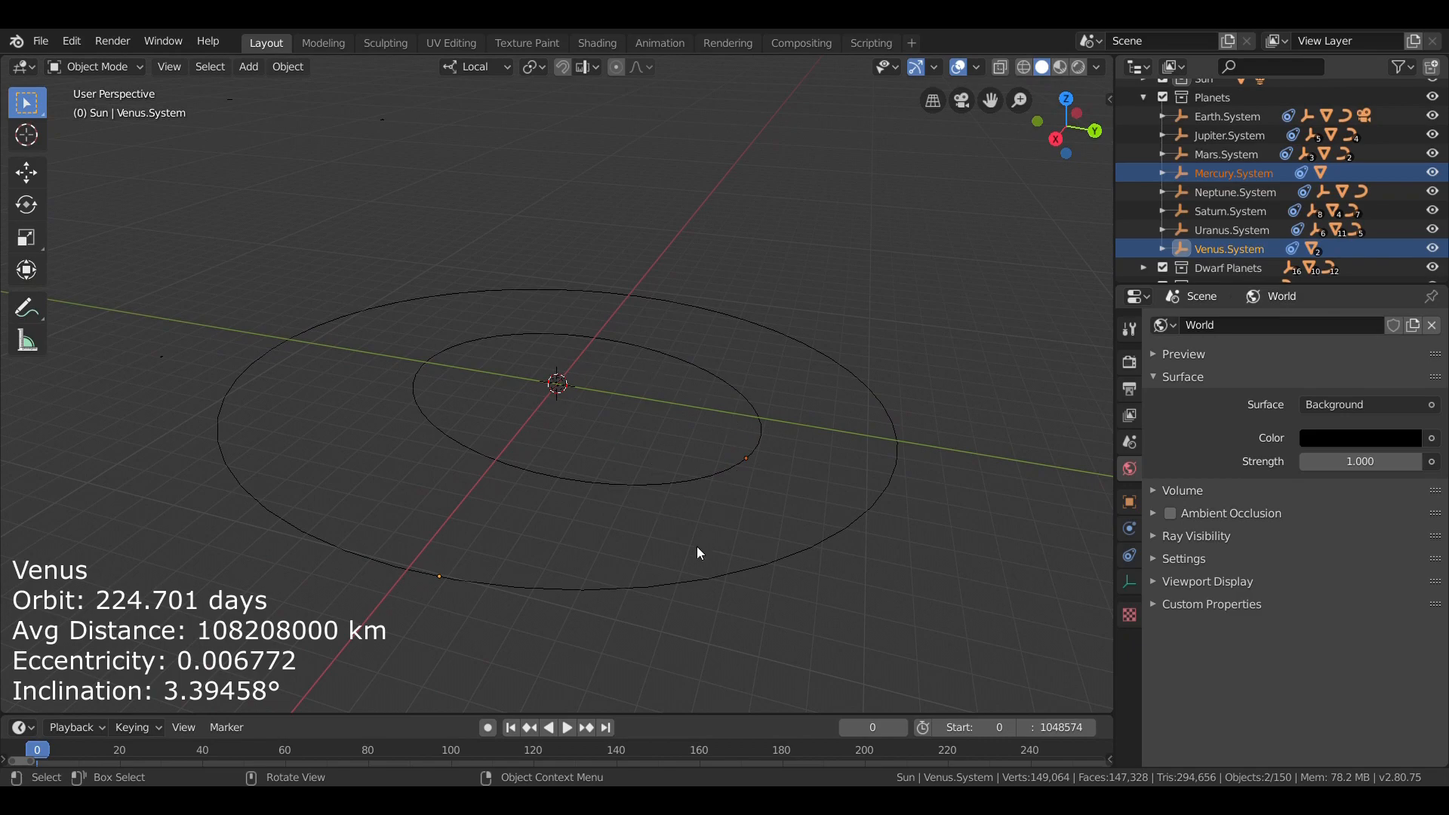
mouse_move(468, 592)
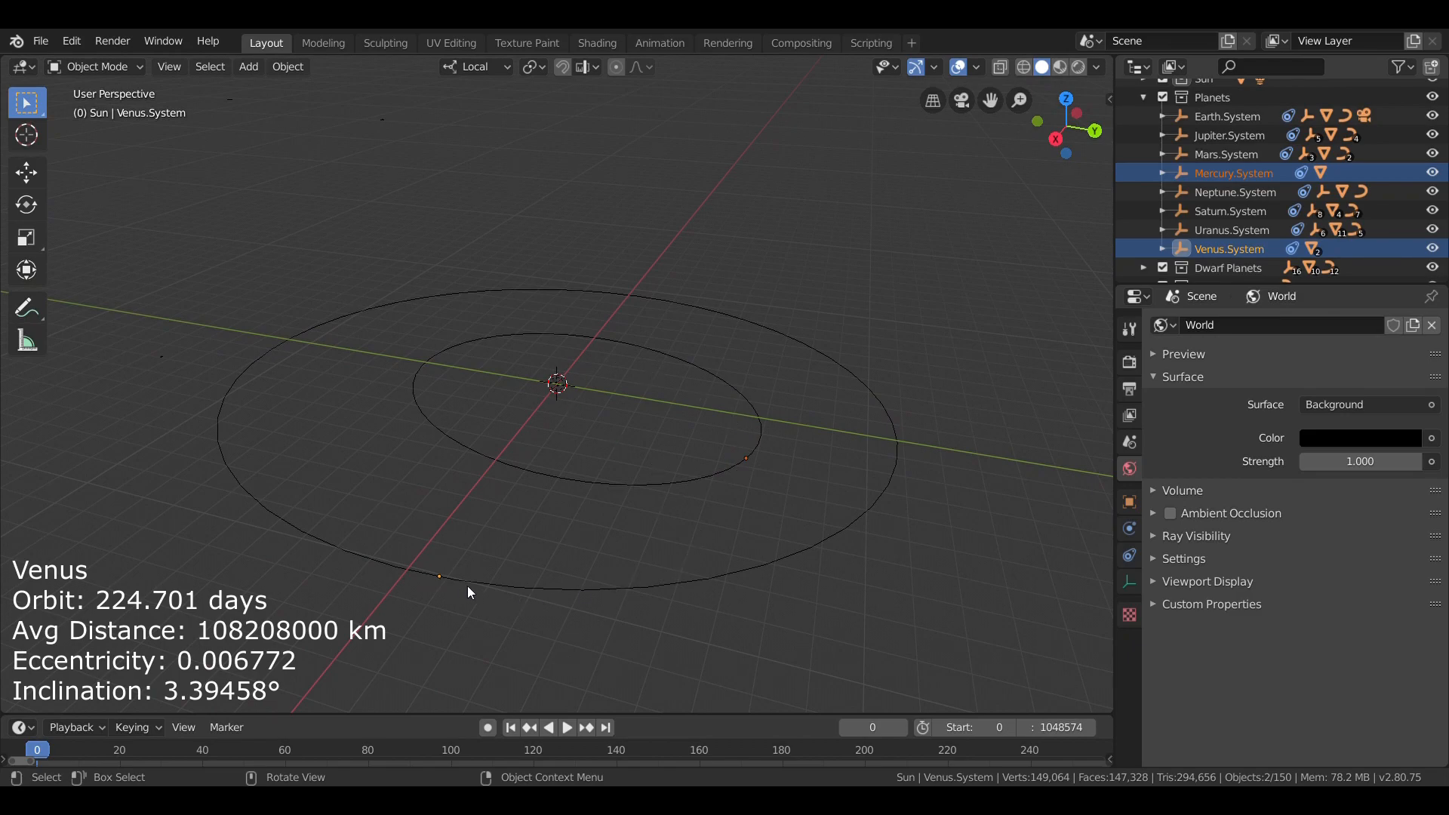
mouse_move(422, 726)
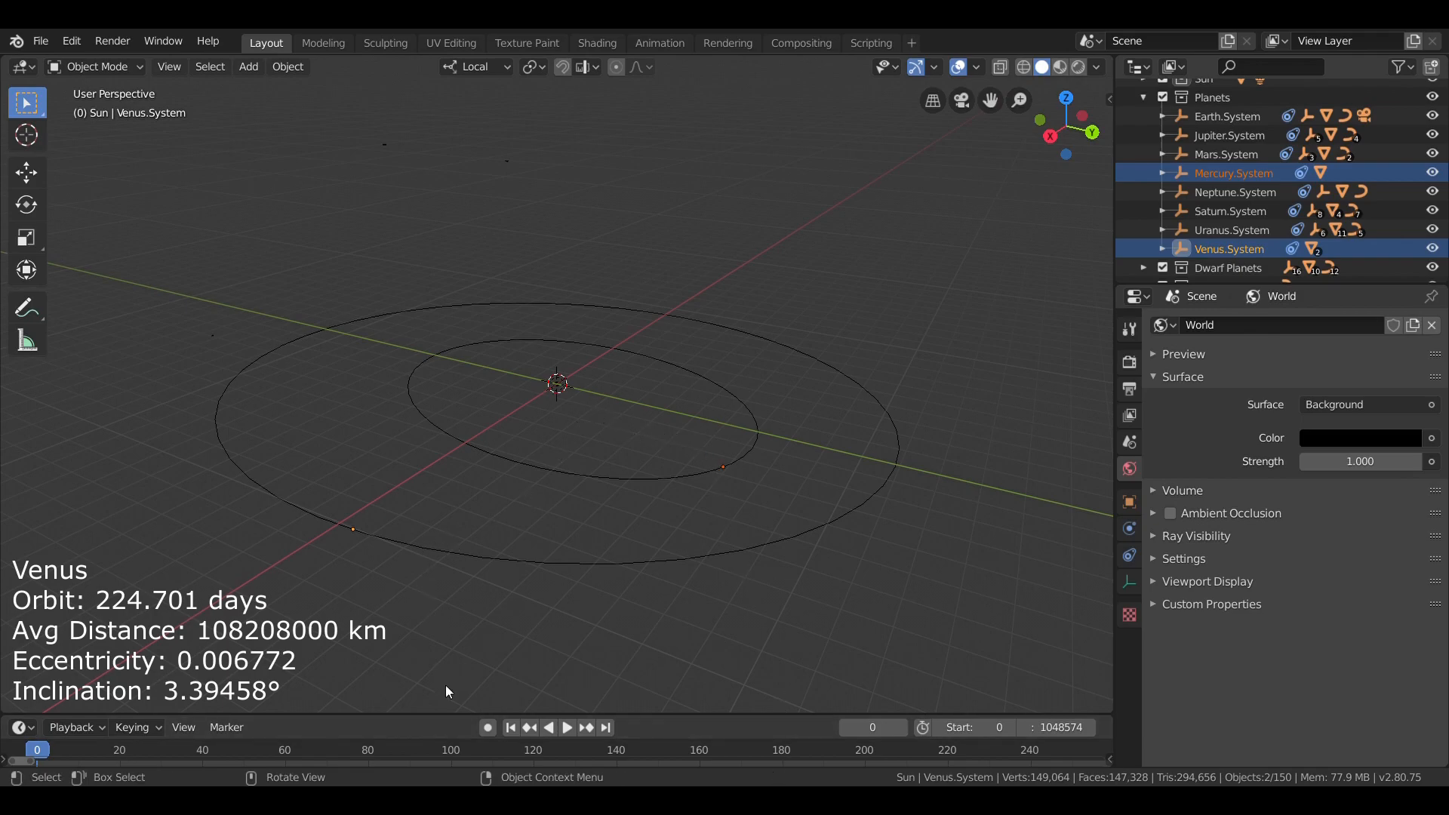
mouse_move(704, 584)
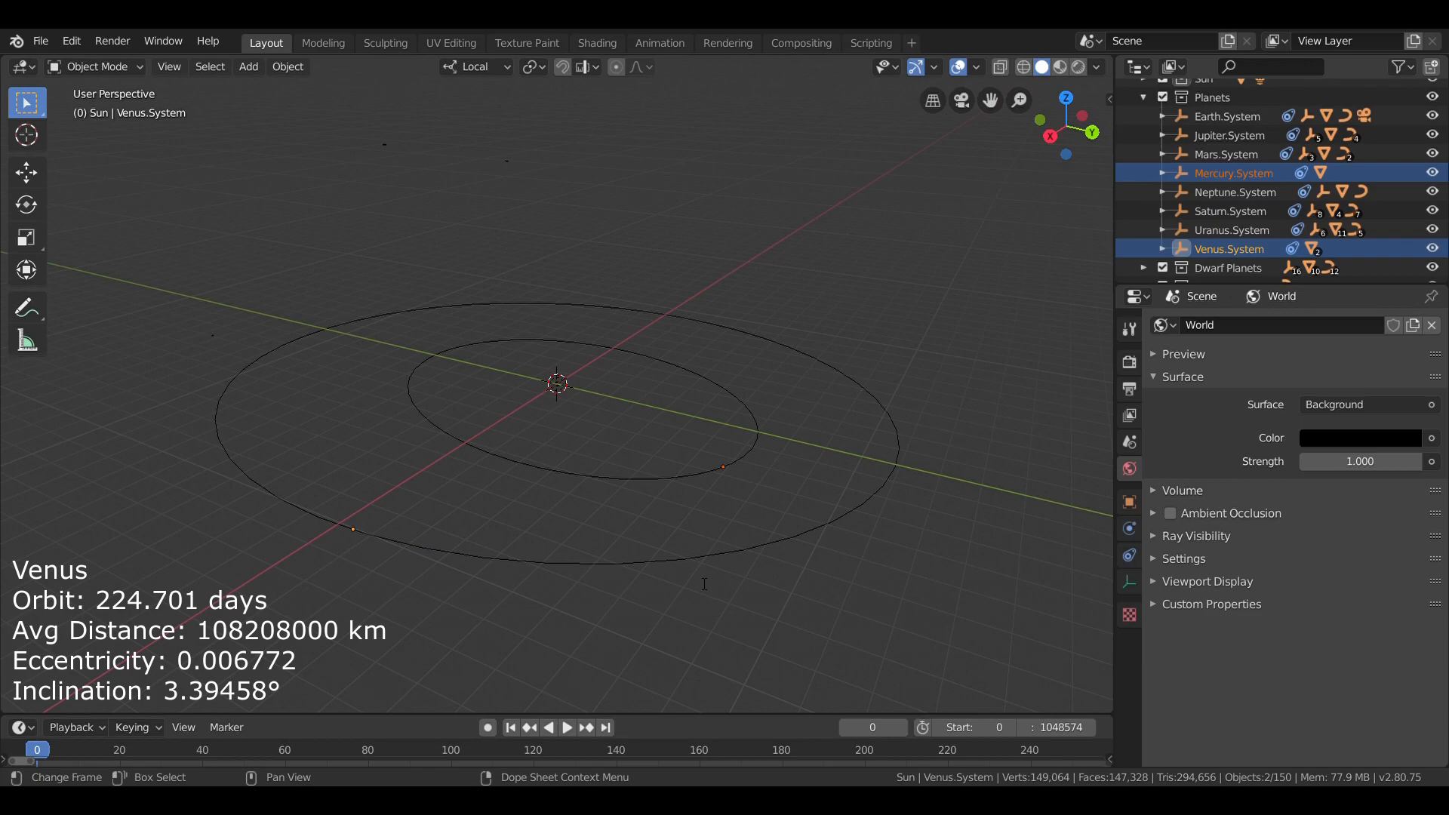
mouse_move(752, 611)
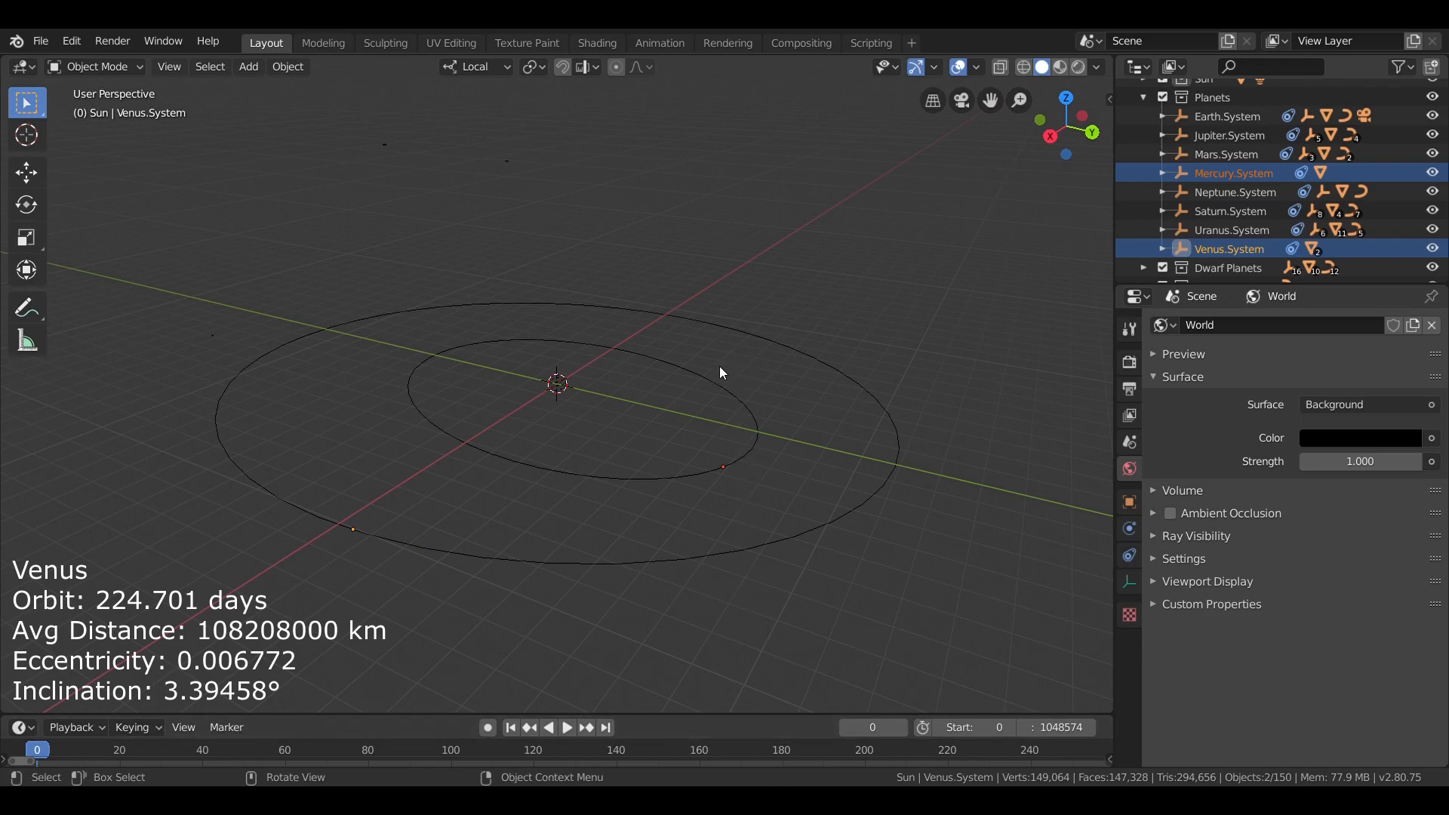
mouse_move(282, 656)
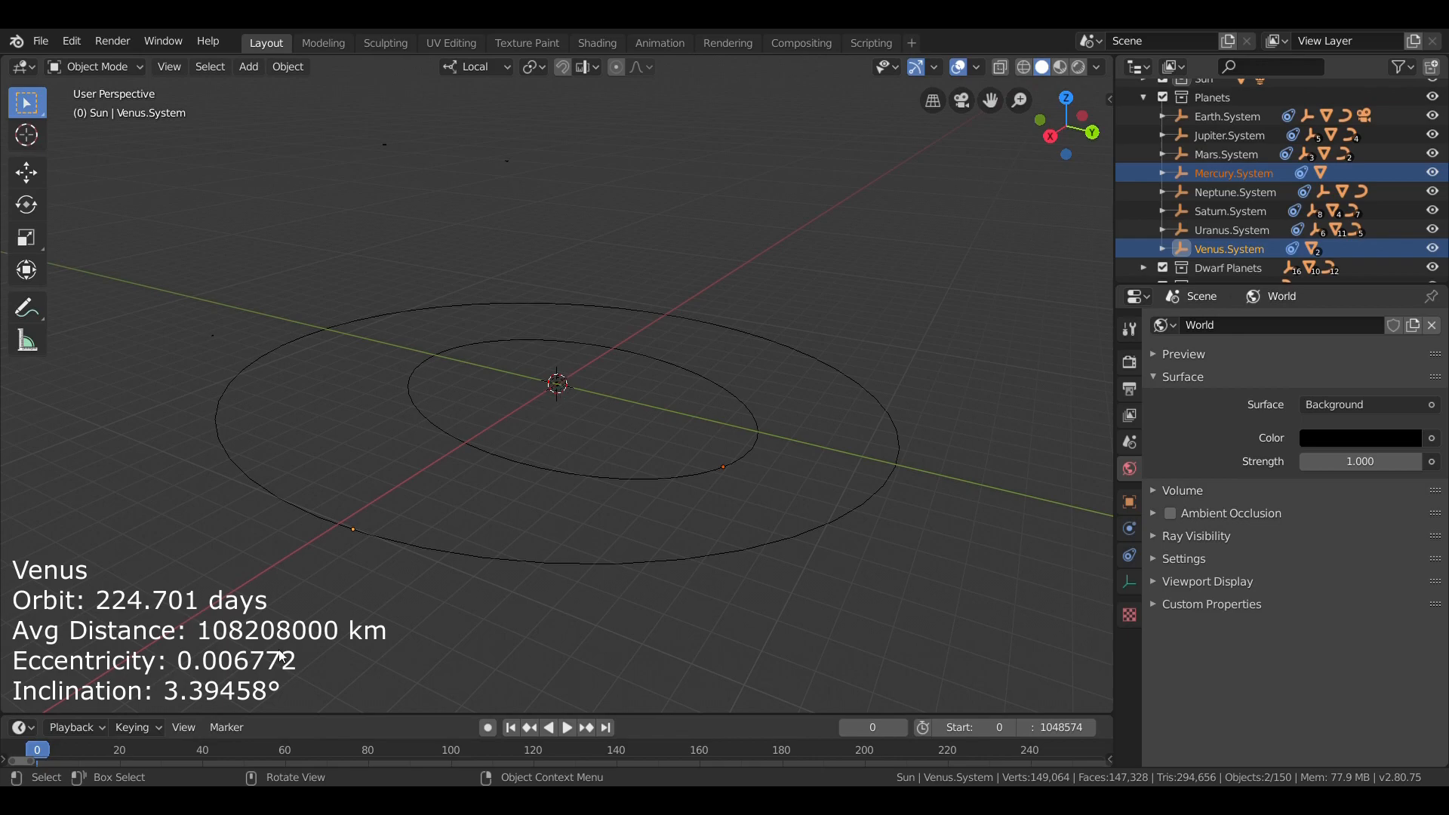